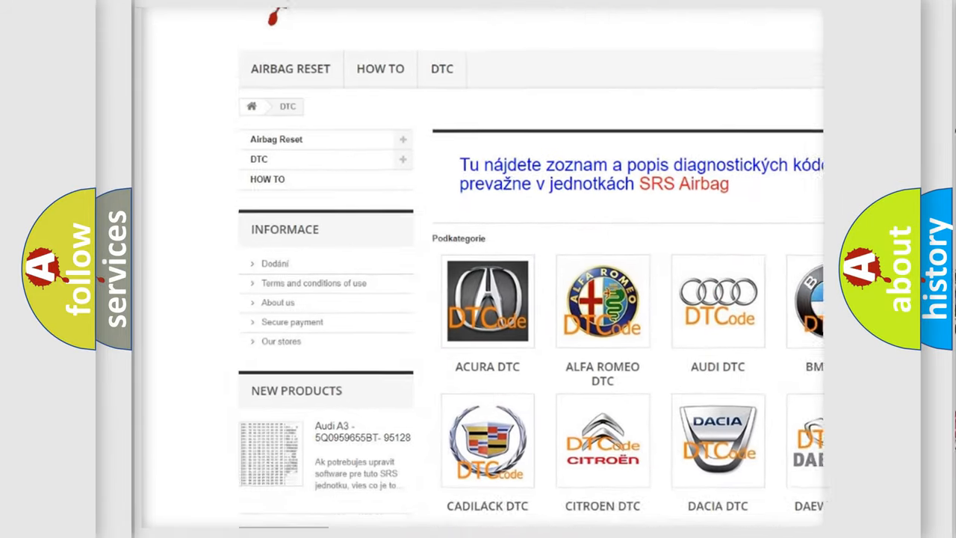
{"action": "scroll", "scroll_direction": "down", "scroll_amount": 3}
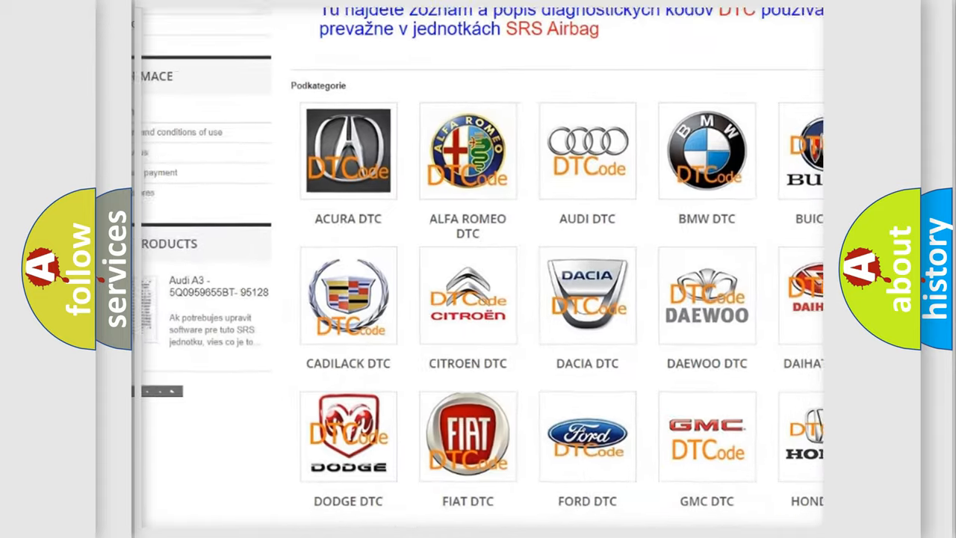
{"action": "scroll", "scroll_direction": "up", "scroll_amount": 3}
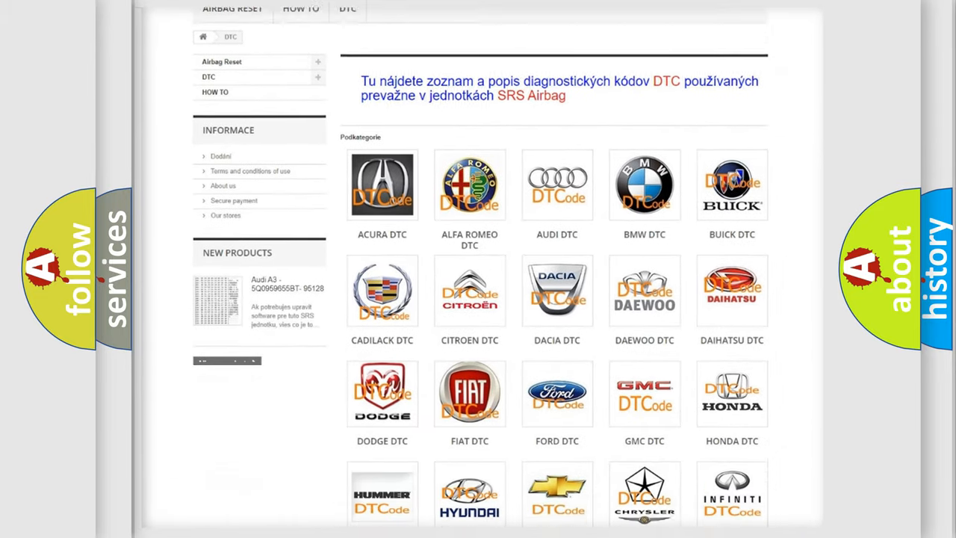
{"action": "scroll", "scroll_direction": "down", "scroll_amount": 3}
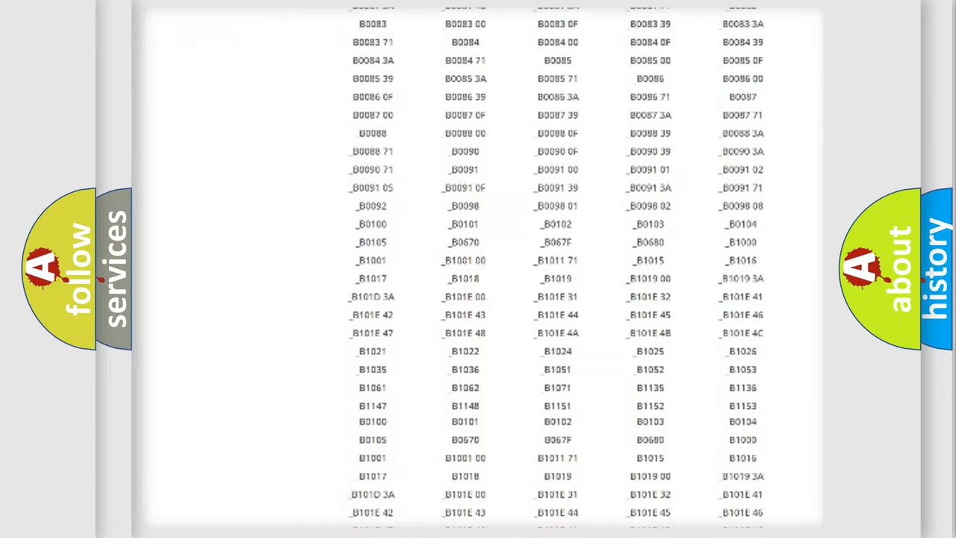
{"action": "scroll", "scroll_direction": "up", "scroll_amount": 3}
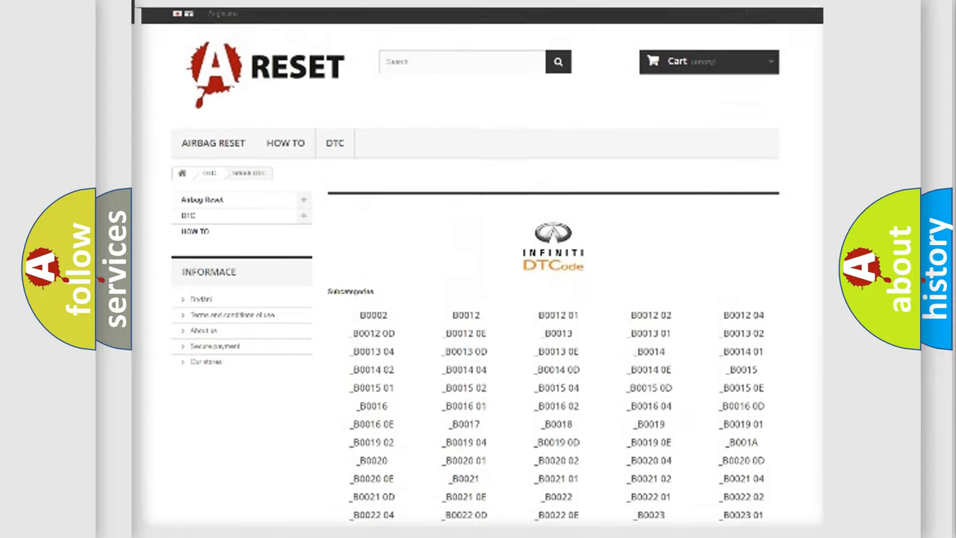